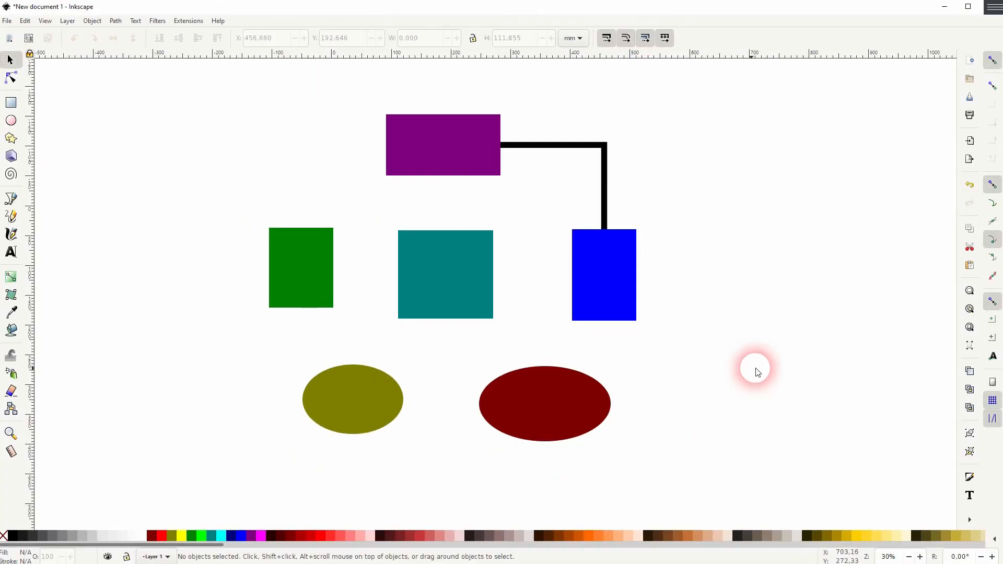
mouse_move(512, 145)
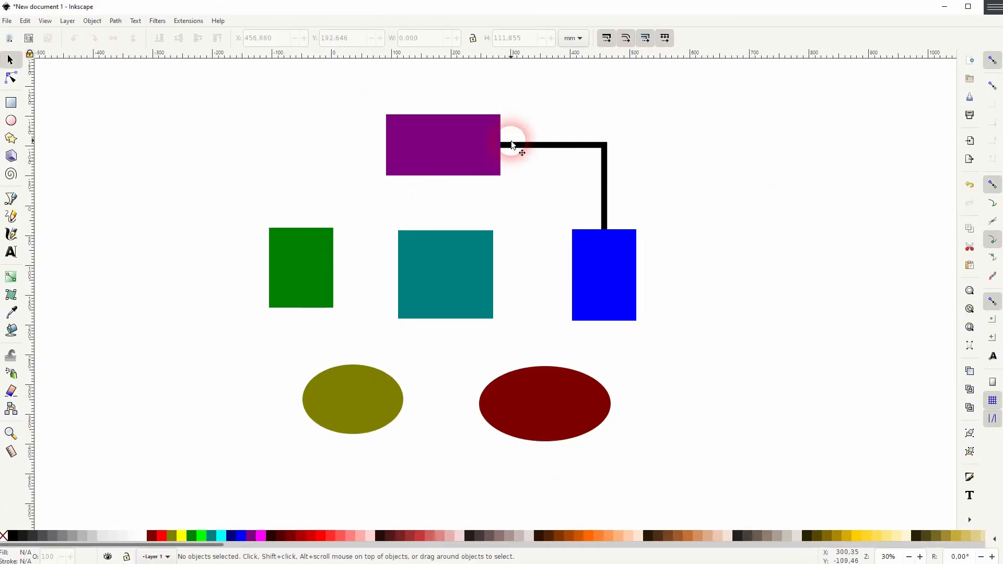
mouse_move(306, 267)
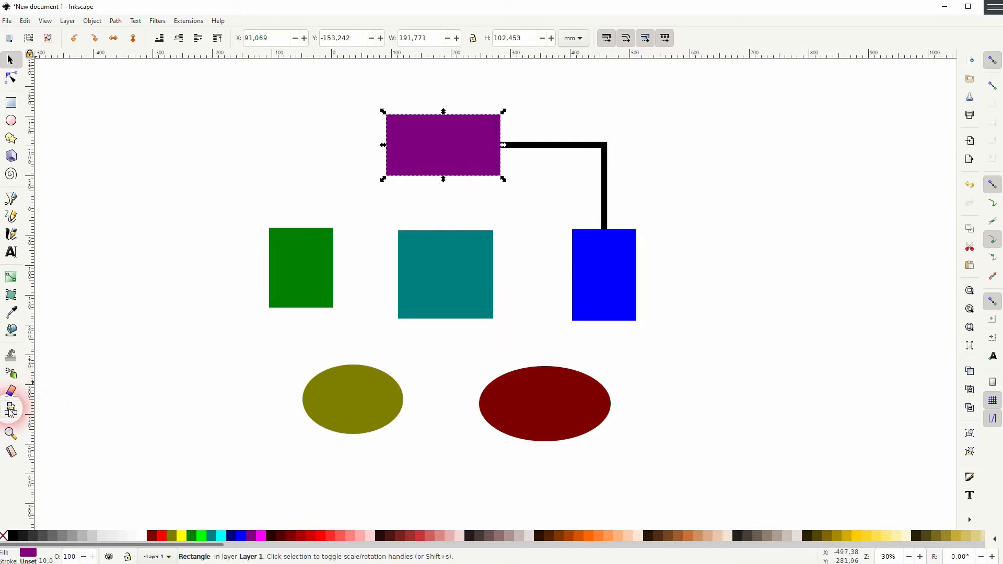
Draw connectors from the blue rectangle to the maroon ellipse, the olive ellipse and the green rectangle
click(10, 408)
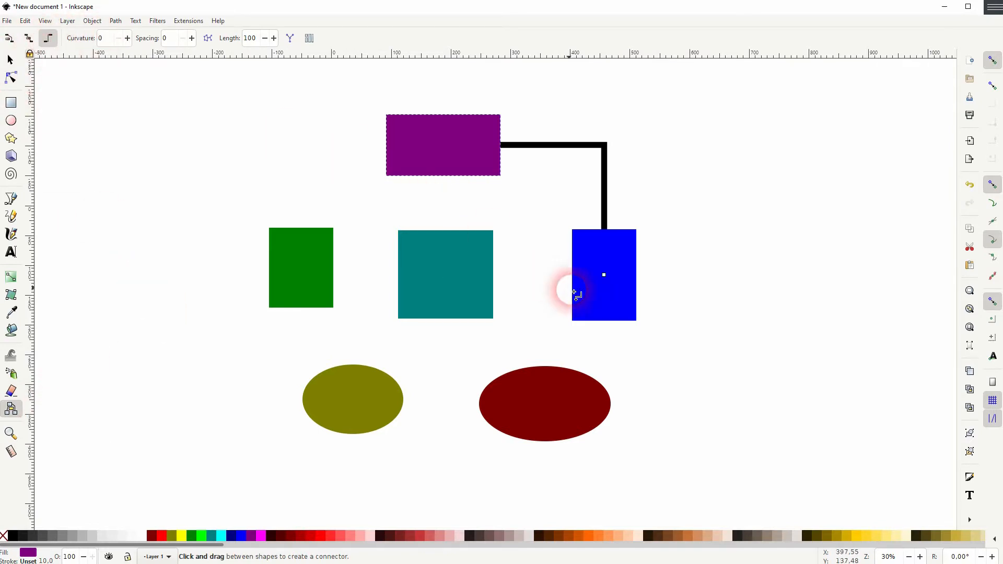
drag(573, 291, 352, 374)
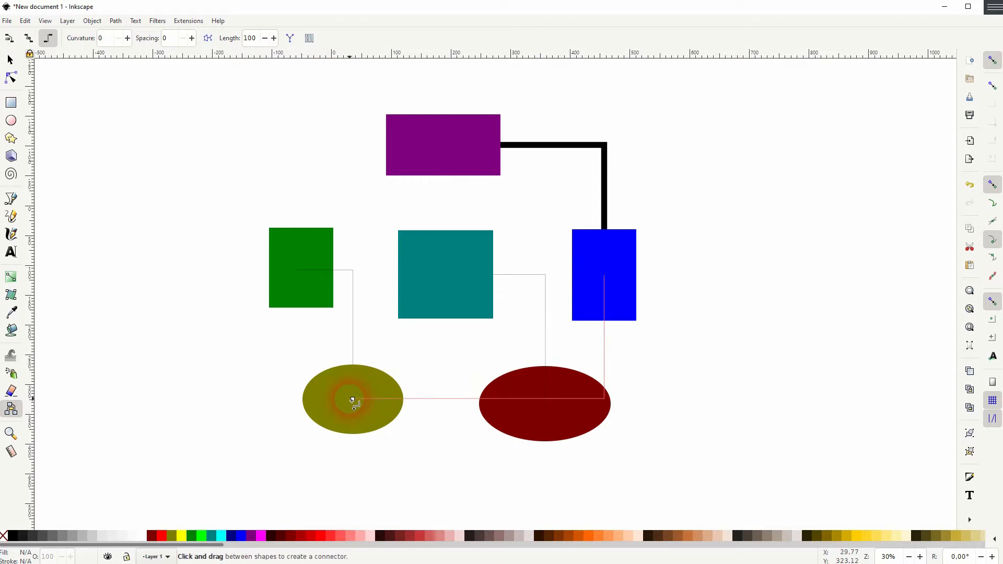
drag(351, 401, 444, 144)
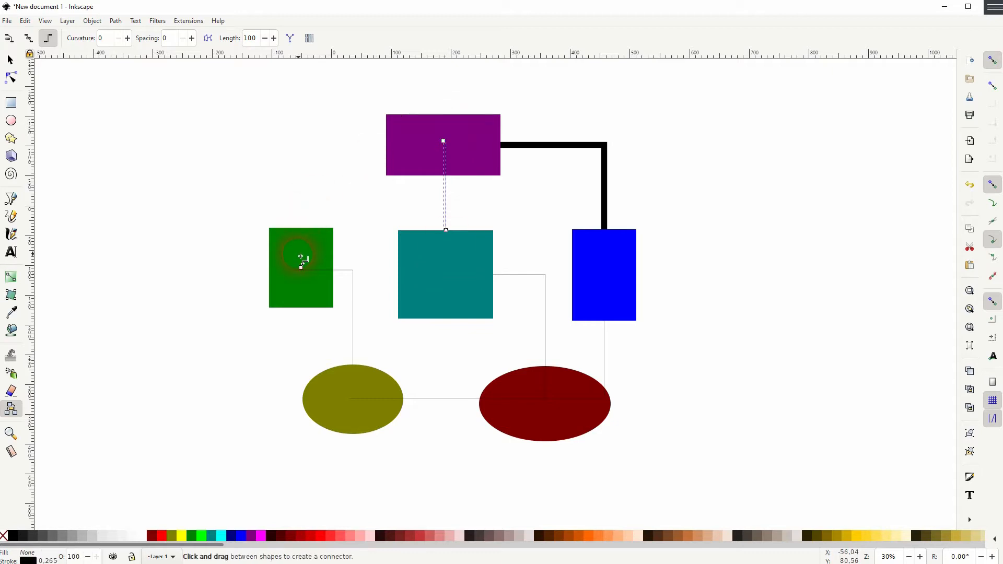
drag(301, 259, 685, 242)
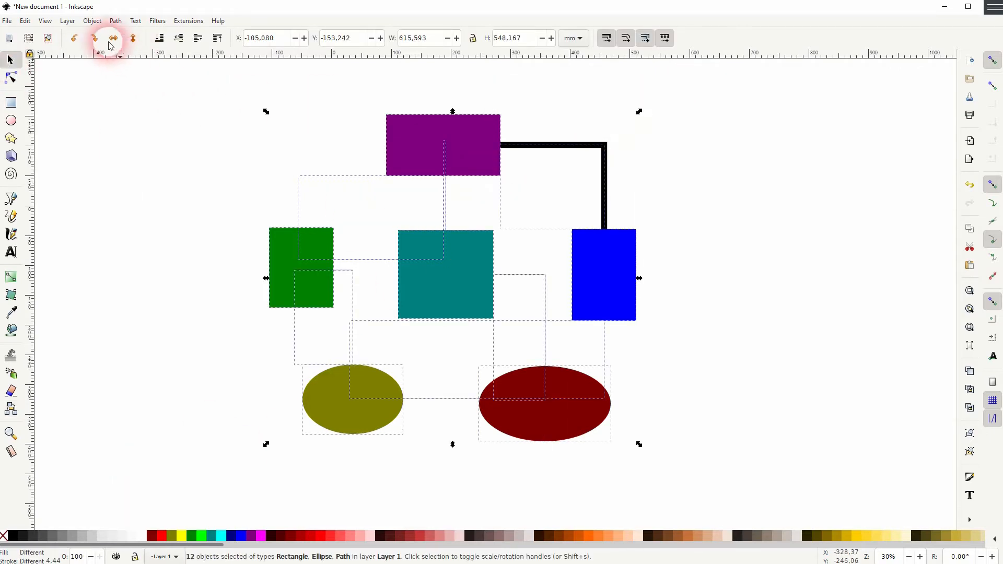
Set the connector stroke width to 10 mm in the Fill and Stroke dialog
click(112, 38)
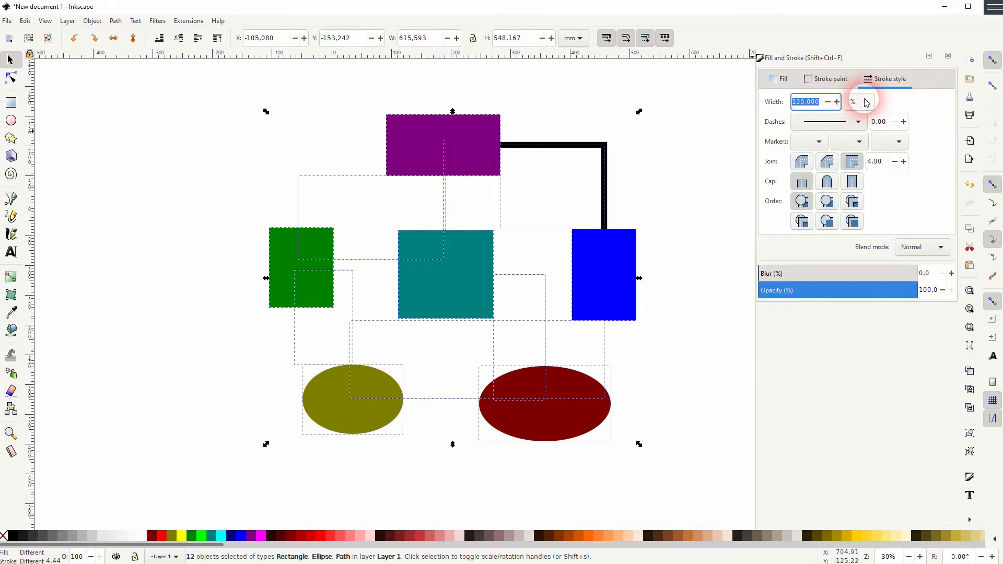
click(859, 102)
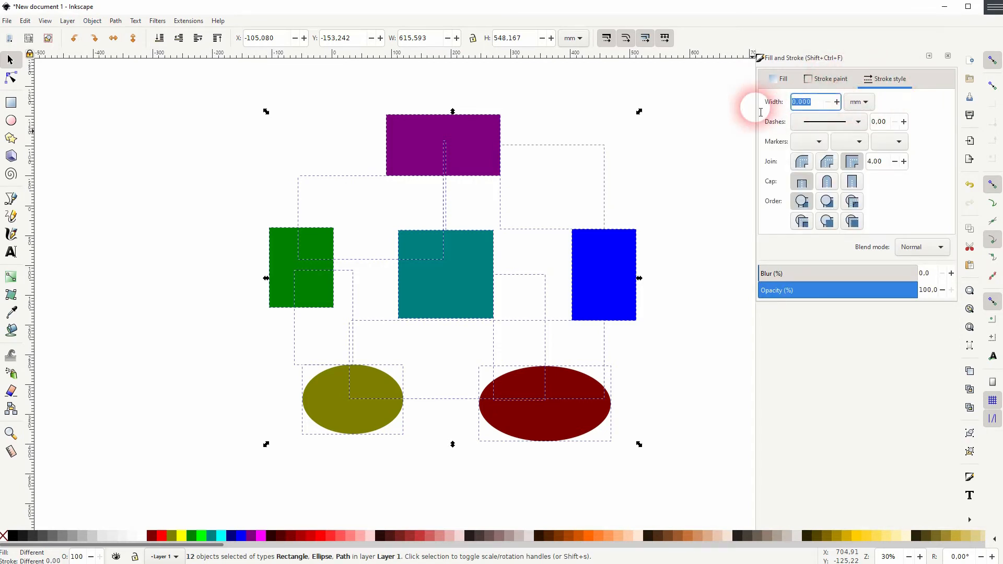
text(10.000)
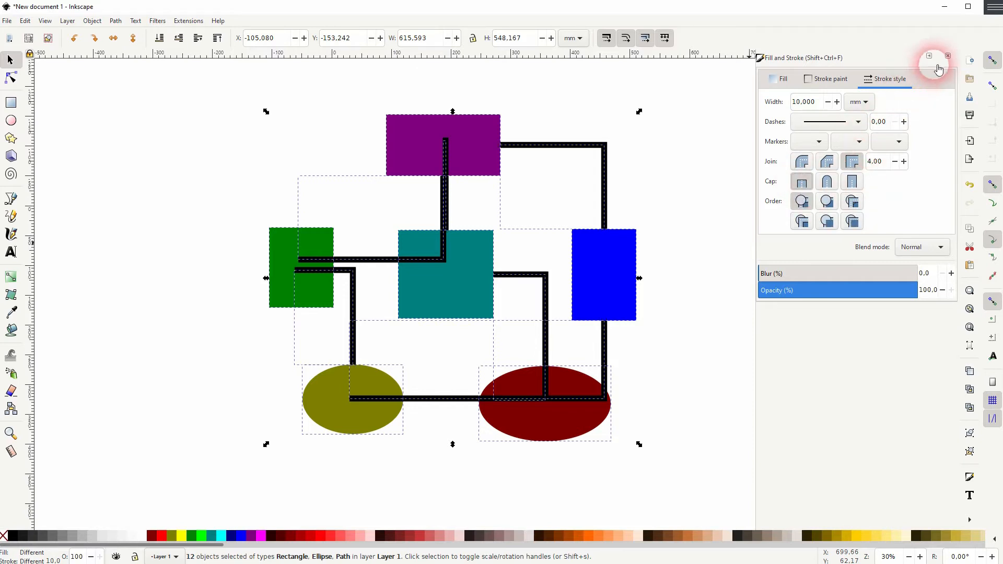
click(948, 57)
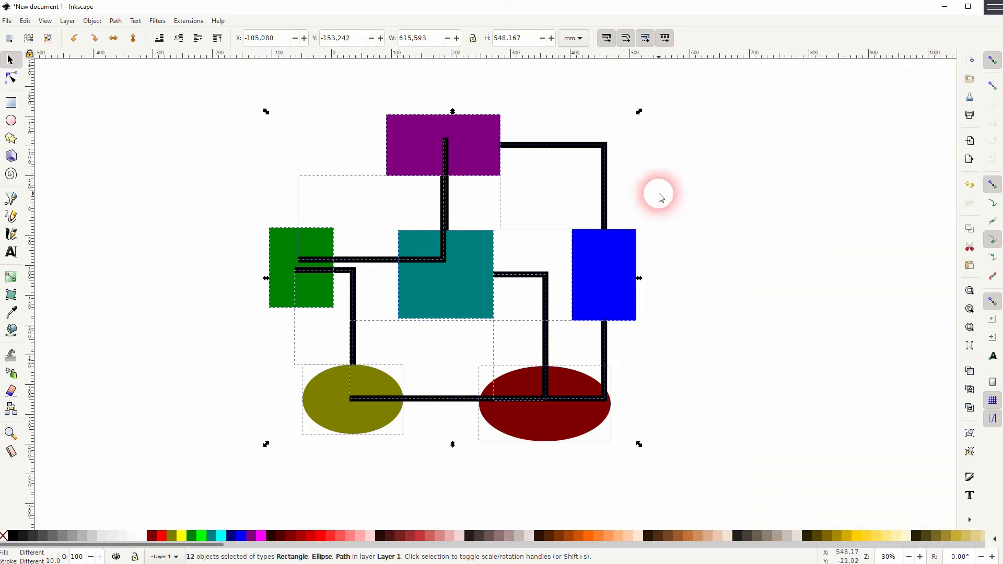
Select all objects and switch the connectors to orthogonal right-angled routing
click(555, 347)
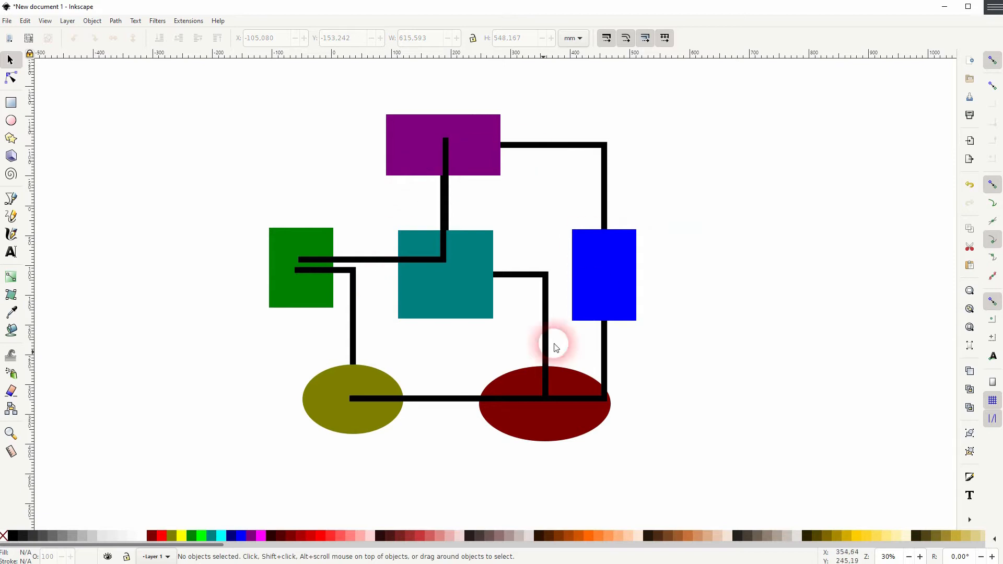
key(ctrl+a)
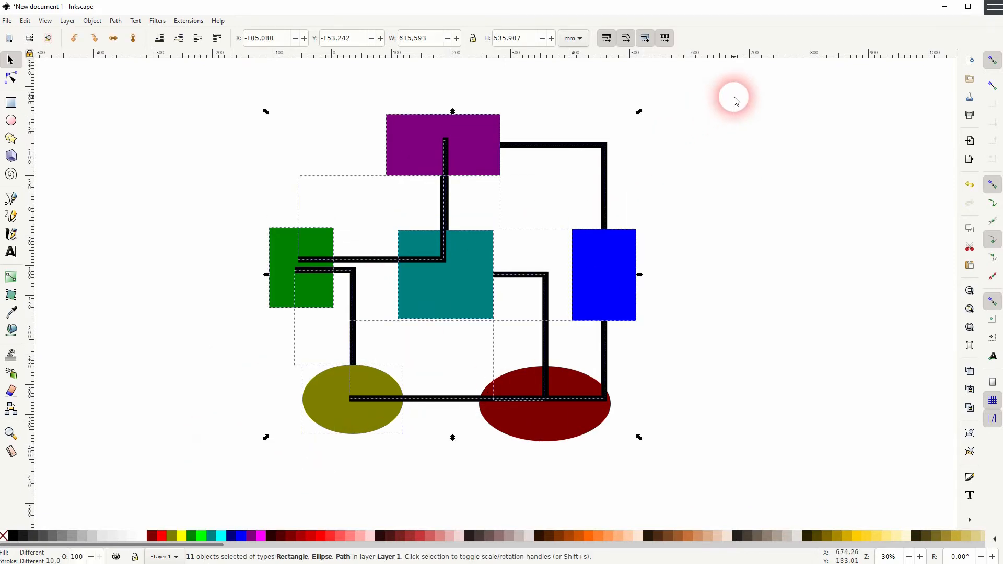
click(10, 408)
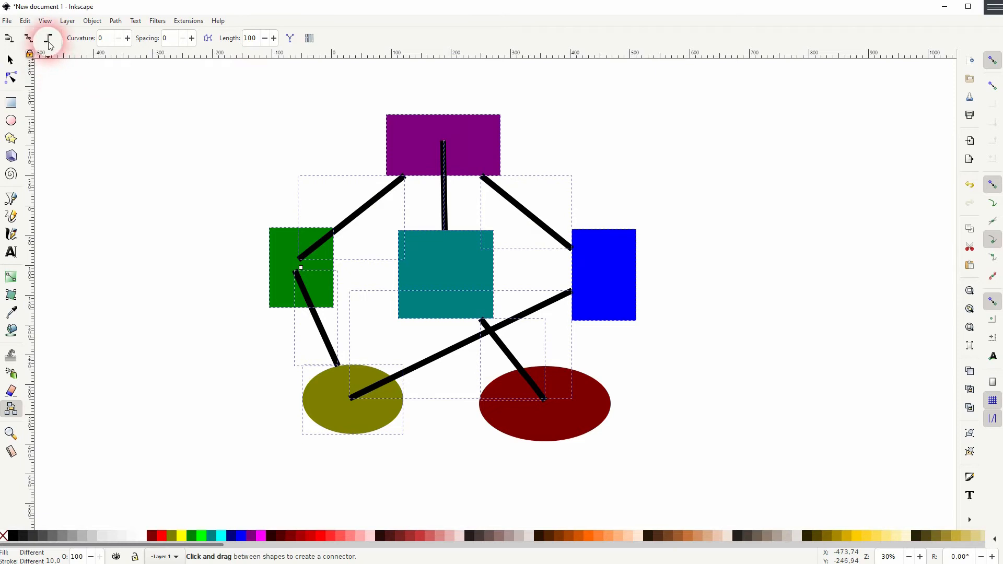
click(45, 37)
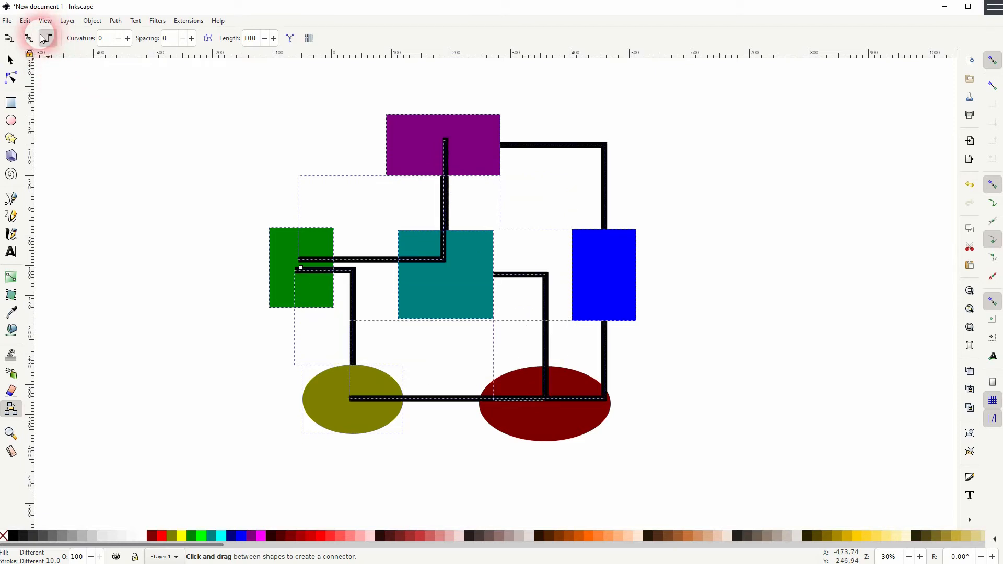
mouse_move(29, 38)
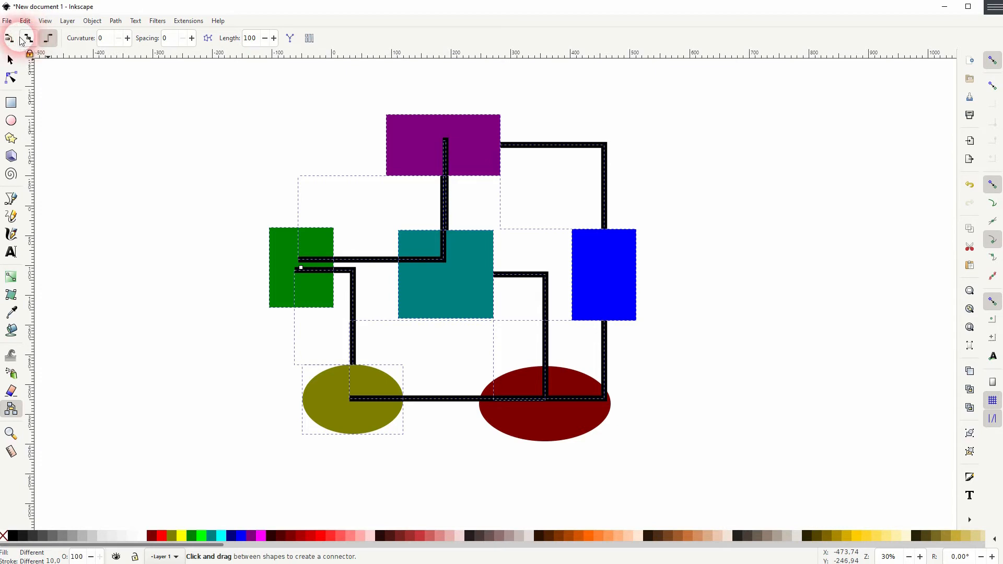
click(10, 37)
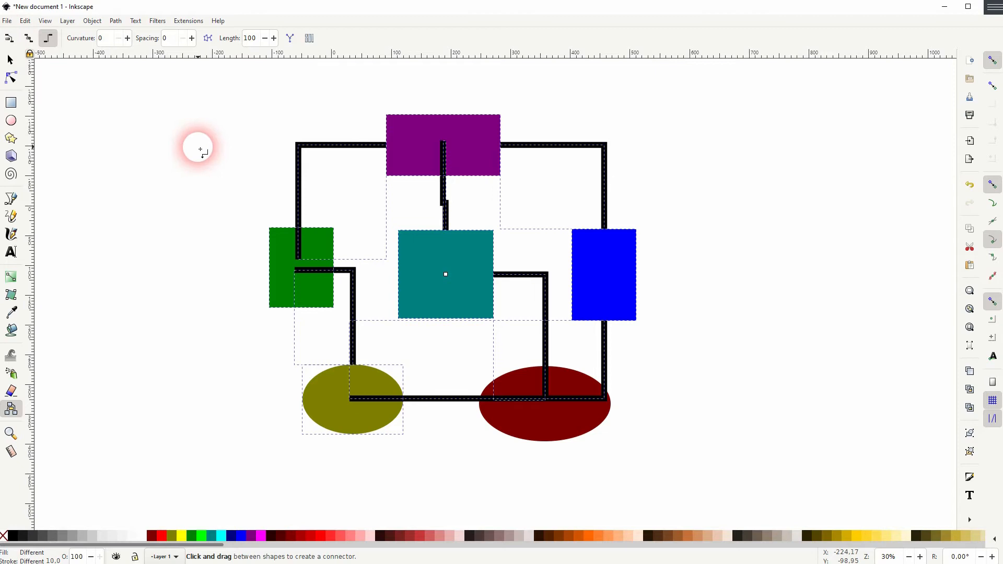
mouse_move(133, 99)
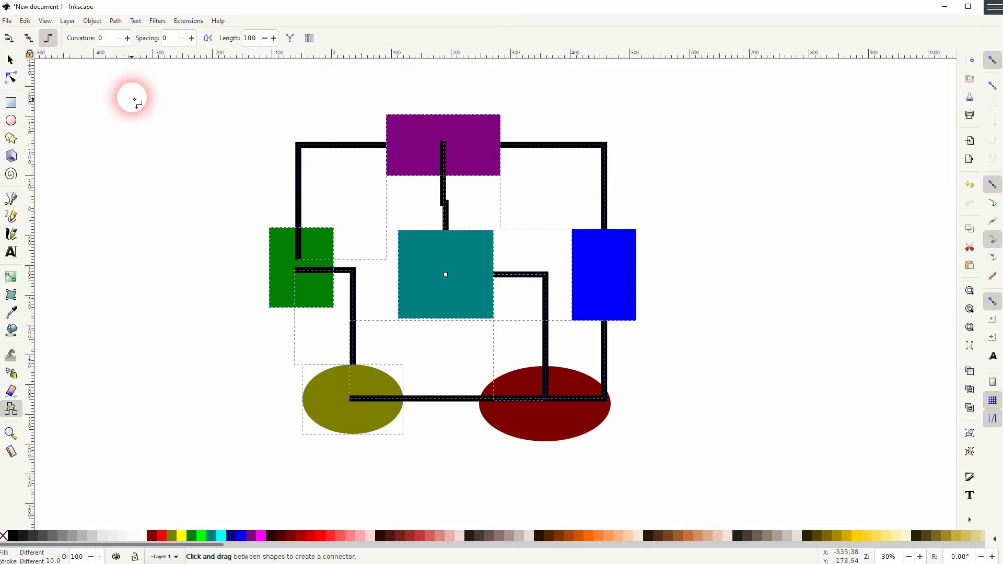
Set the connector Curvature to 0 for square corners
click(106, 38)
text(35)
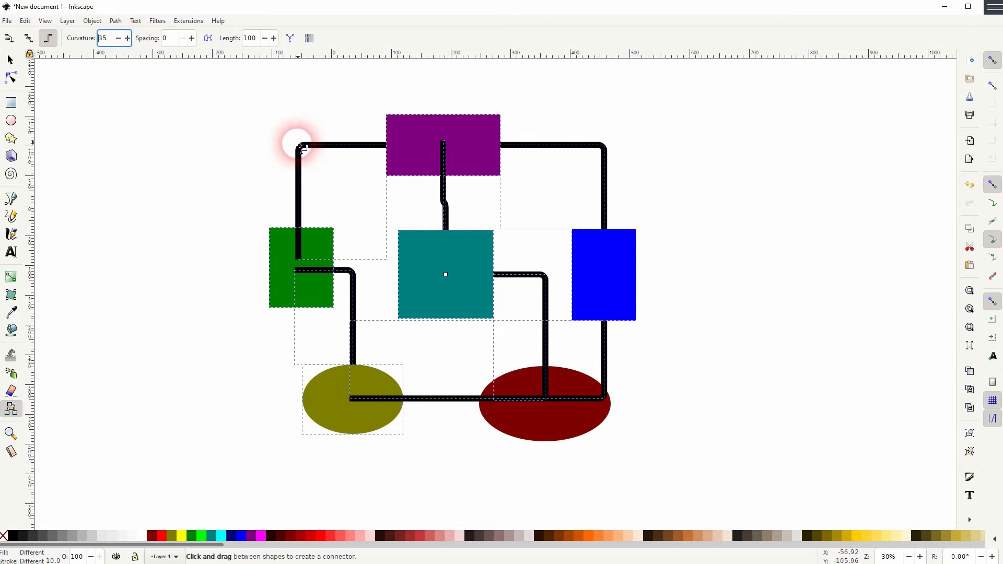
click(126, 41)
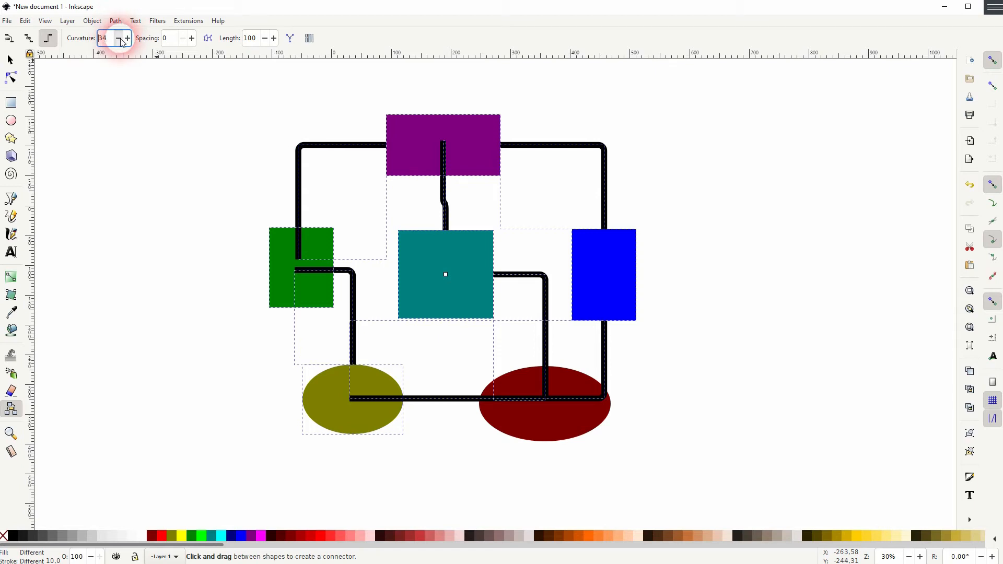
text(0)
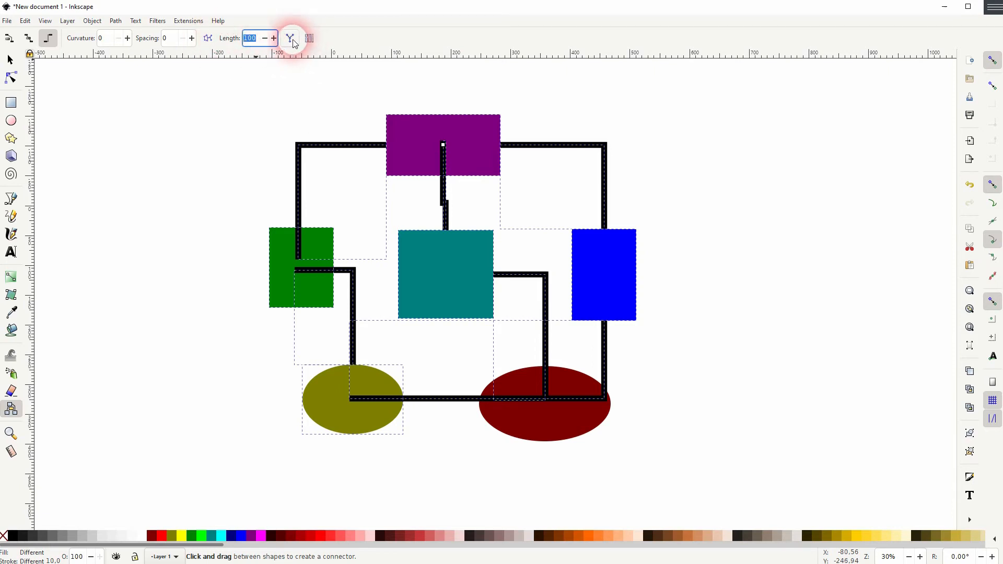
mouse_move(290, 37)
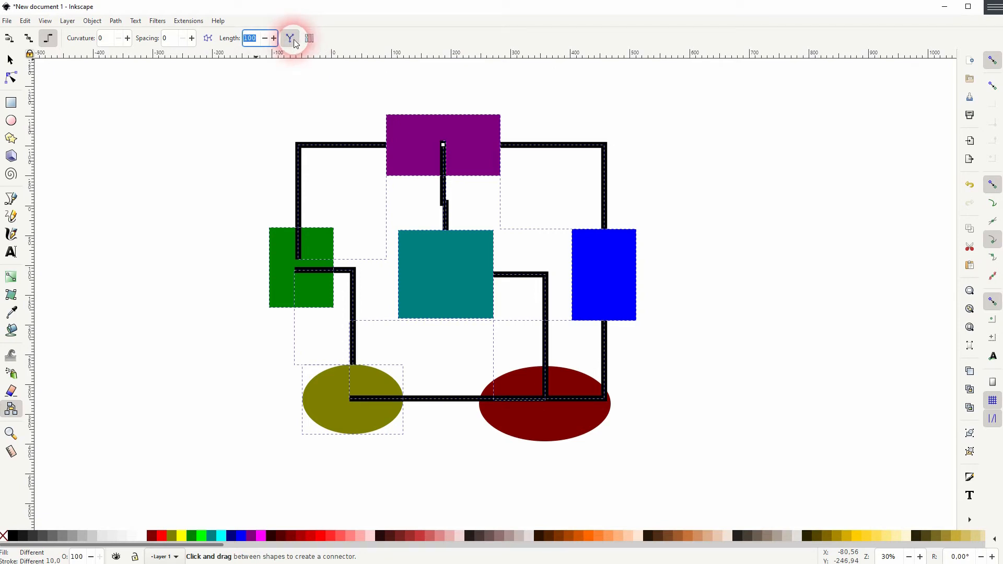
mouse_move(308, 38)
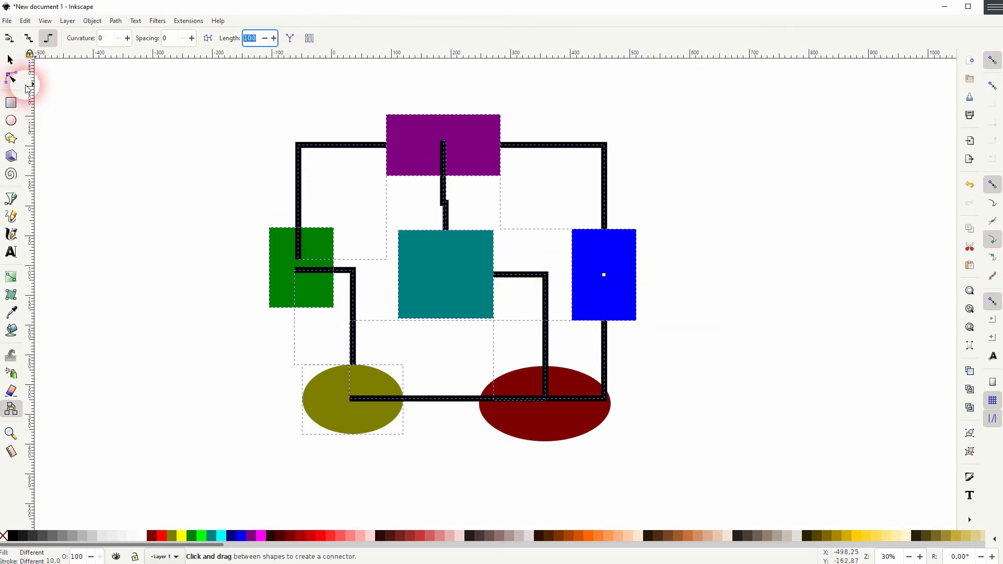
Make all connectors straight, returning to the Selector tool afterwards
click(10, 59)
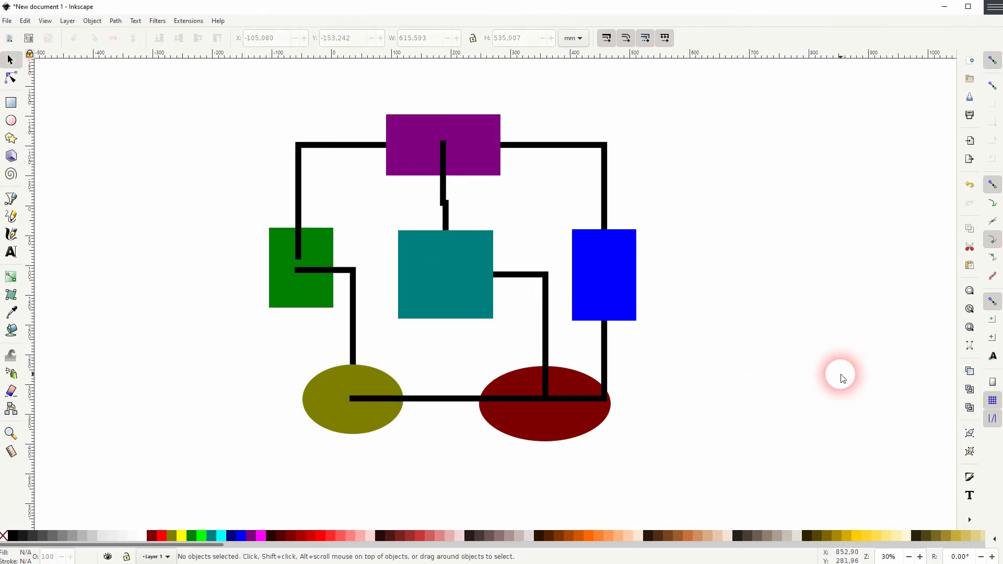
mouse_move(448, 206)
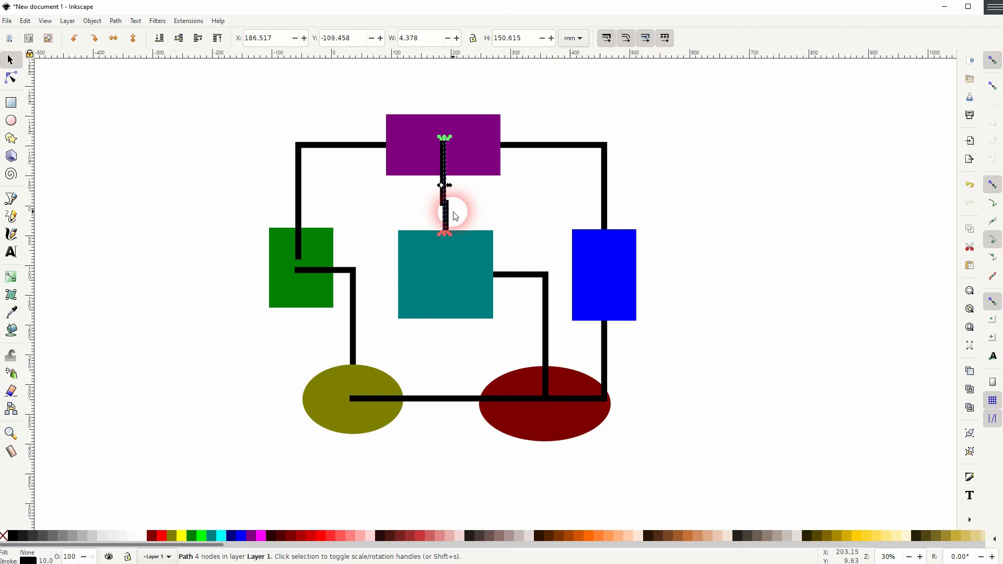
click(433, 427)
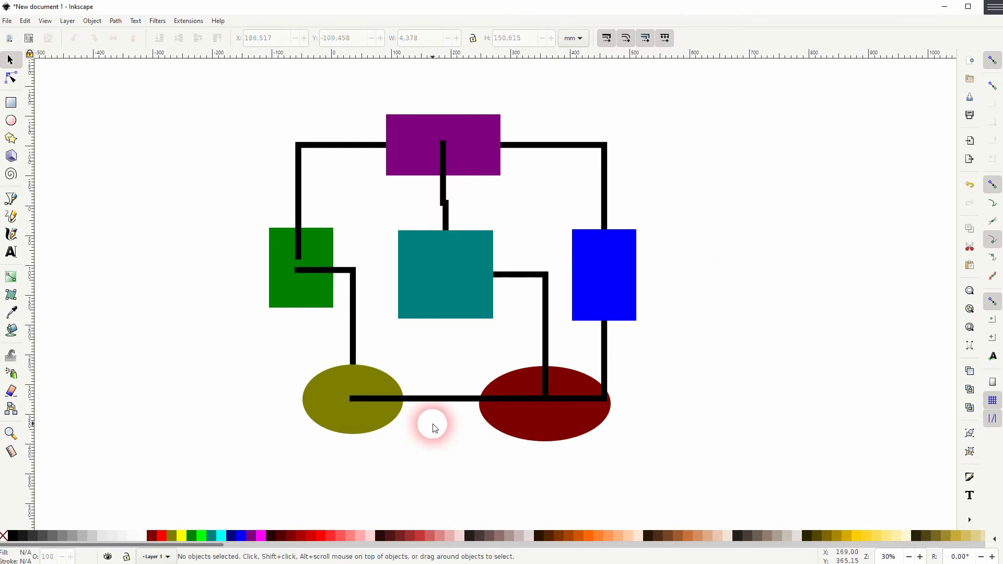
mouse_move(200, 455)
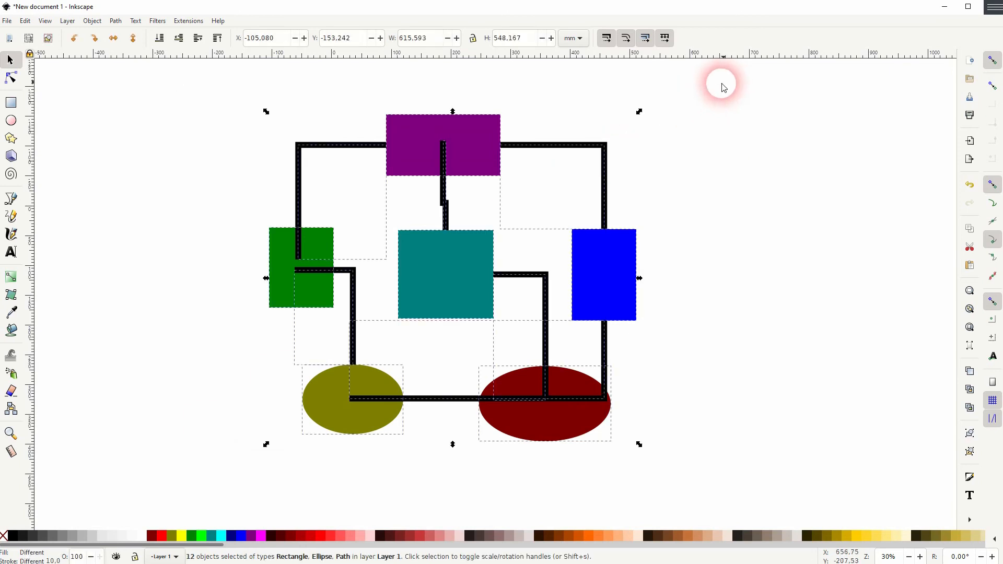
click(10, 408)
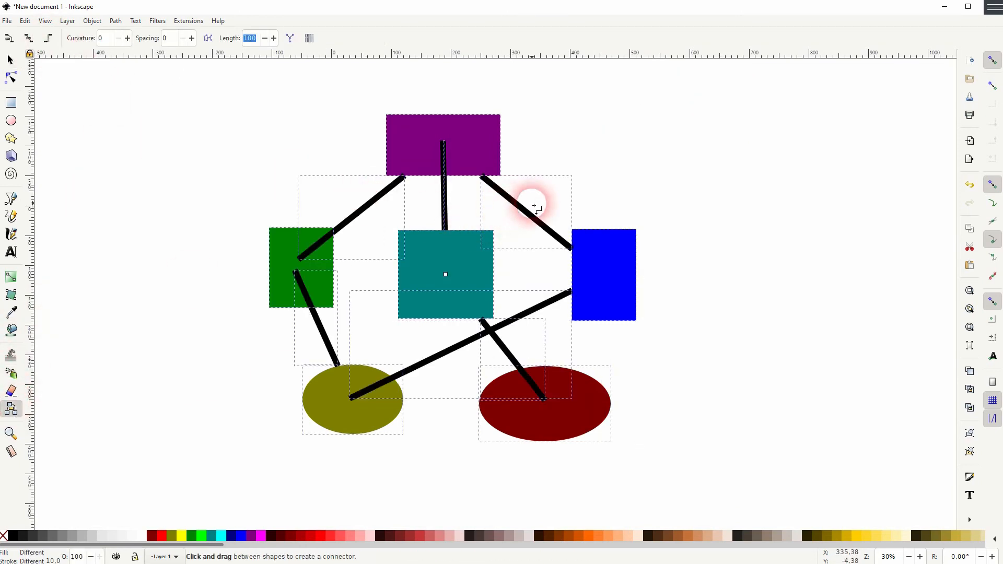
click(10, 59)
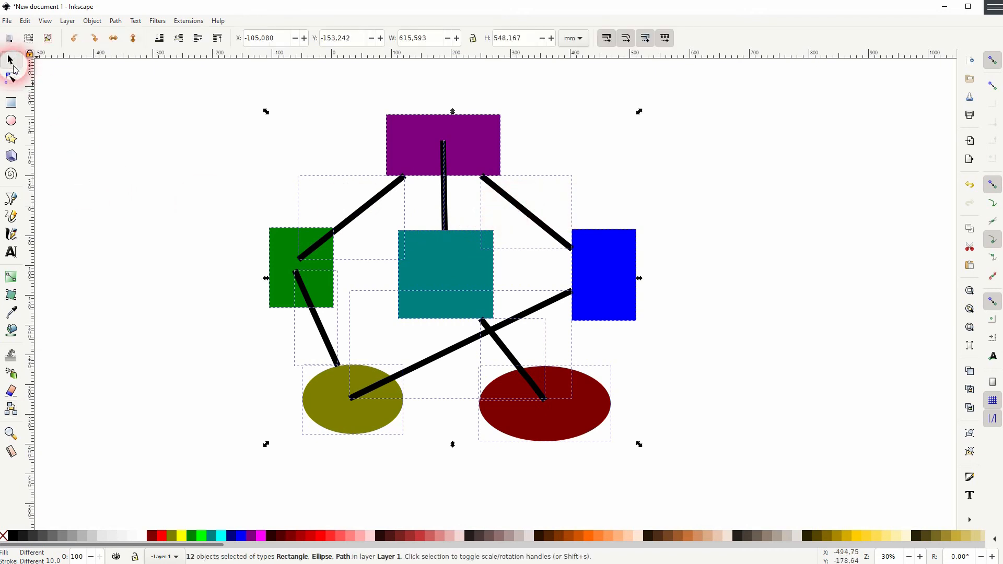
Pick the Pen/Bezier tool for drawing straight line paths
click(11, 199)
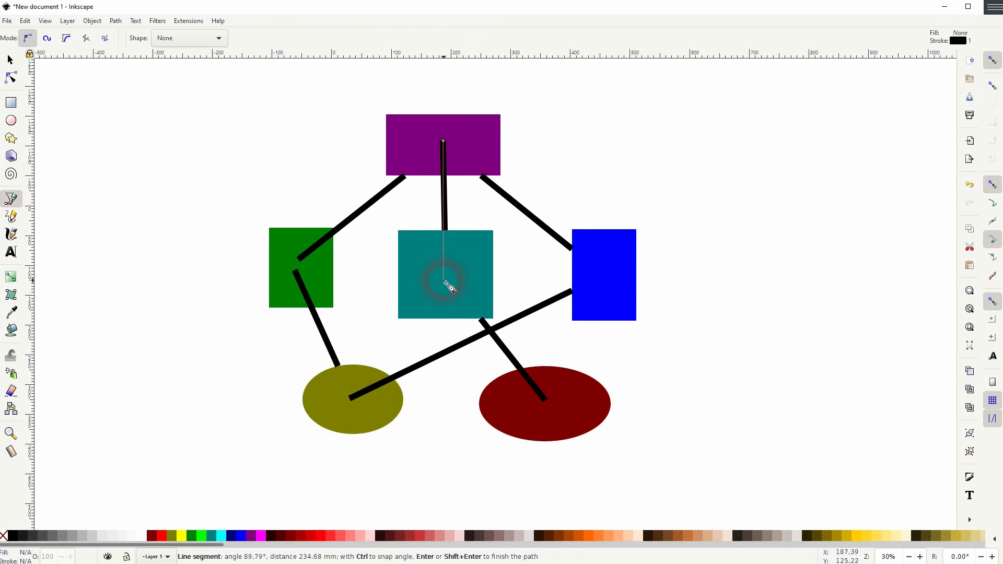
mouse_move(448, 268)
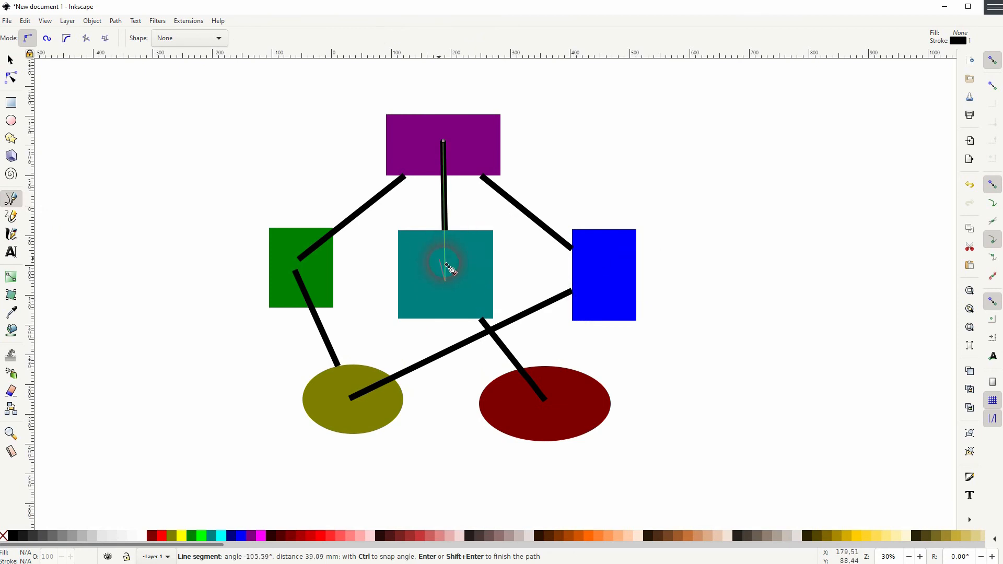
mouse_move(448, 278)
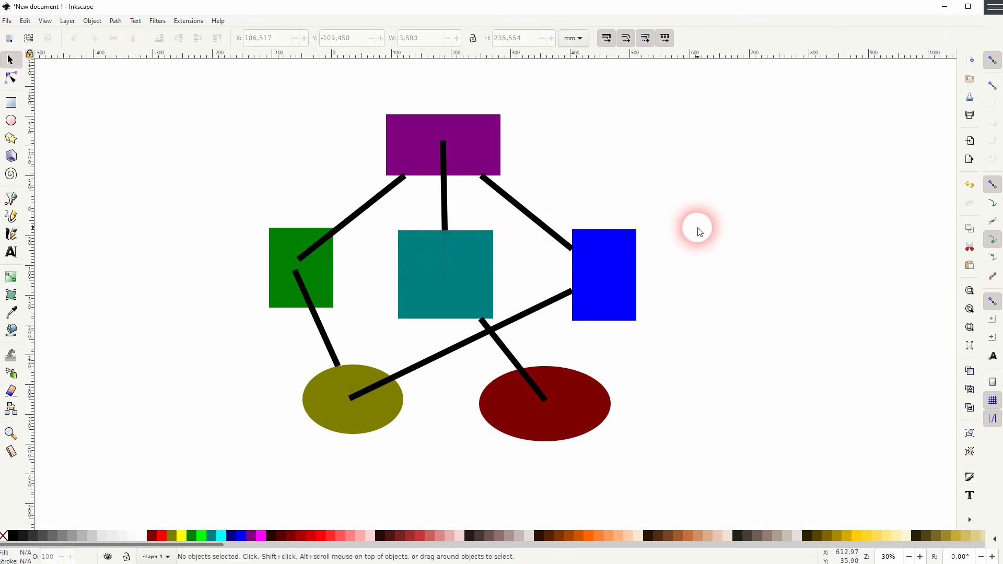
mouse_move(444, 263)
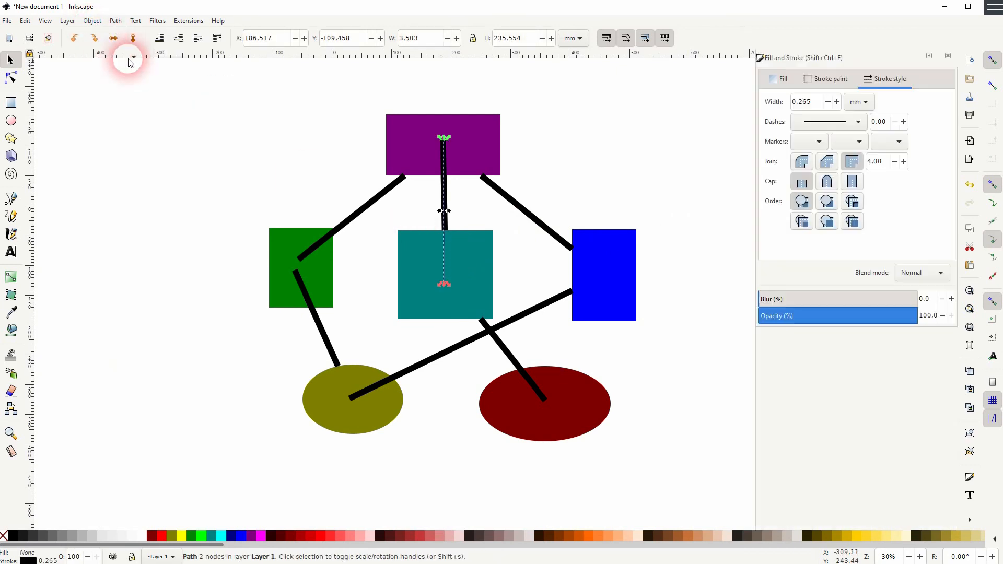
mouse_move(697, 285)
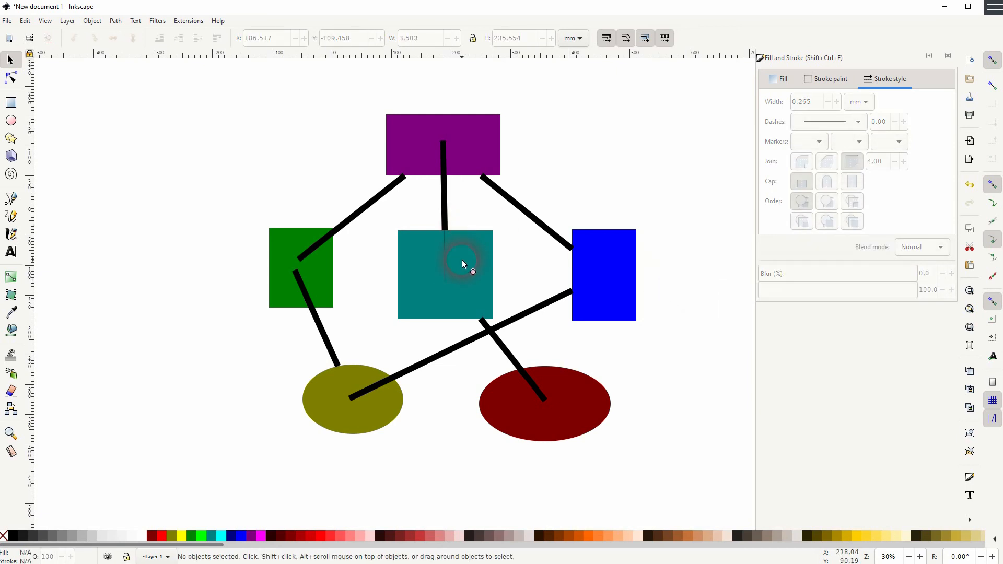
mouse_move(648, 309)
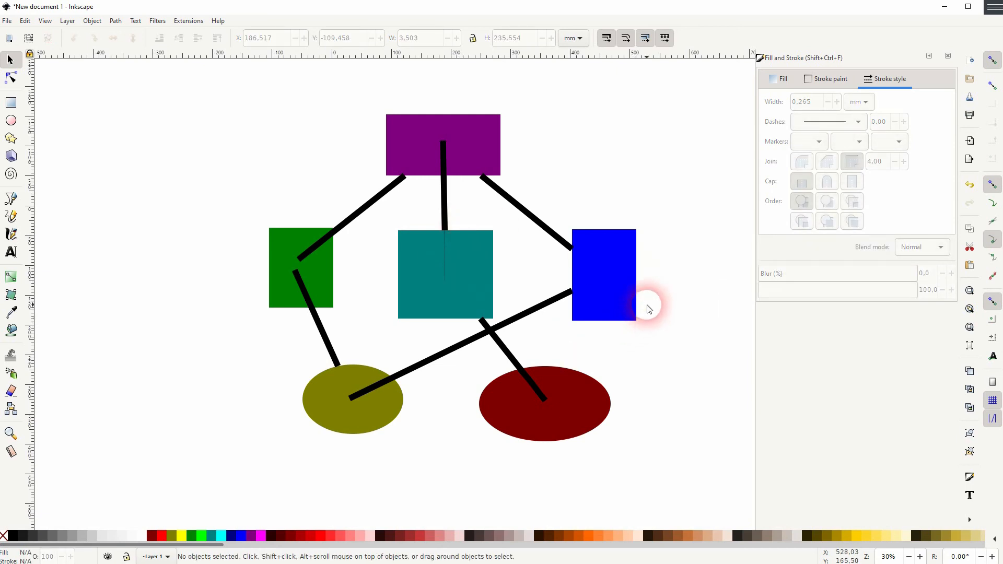